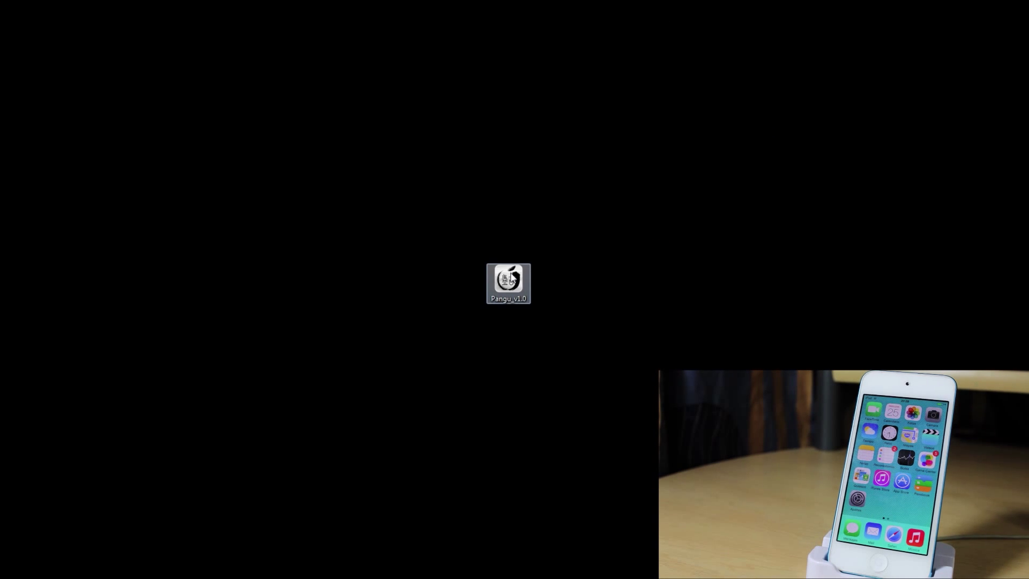
Step: Launch Pangu_v1.0 from the desktop and choose Run in the security warning
{"action": "double_click", "coordinate": [508, 282]}
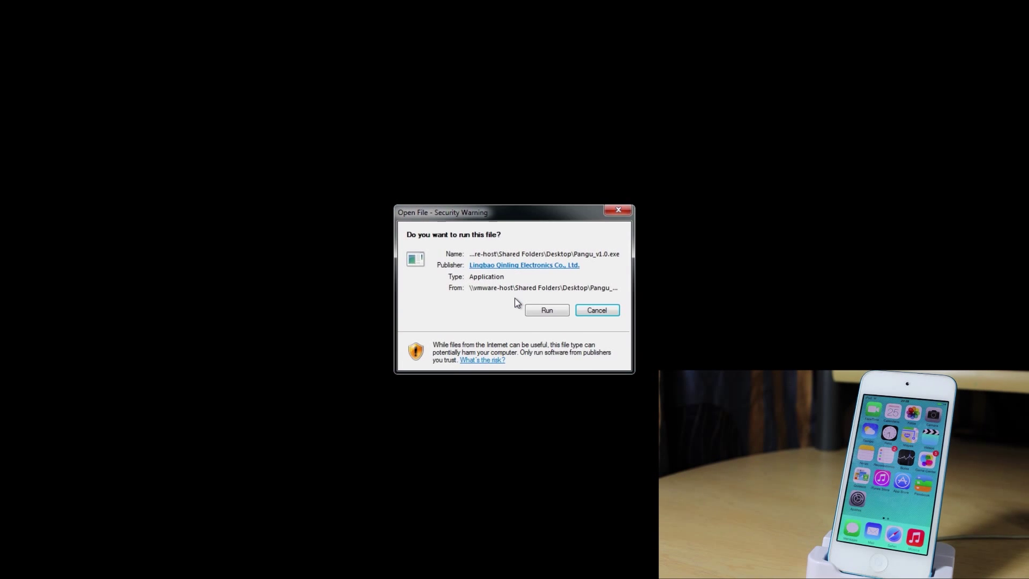
{"action": "left_click", "coordinate": [546, 309]}
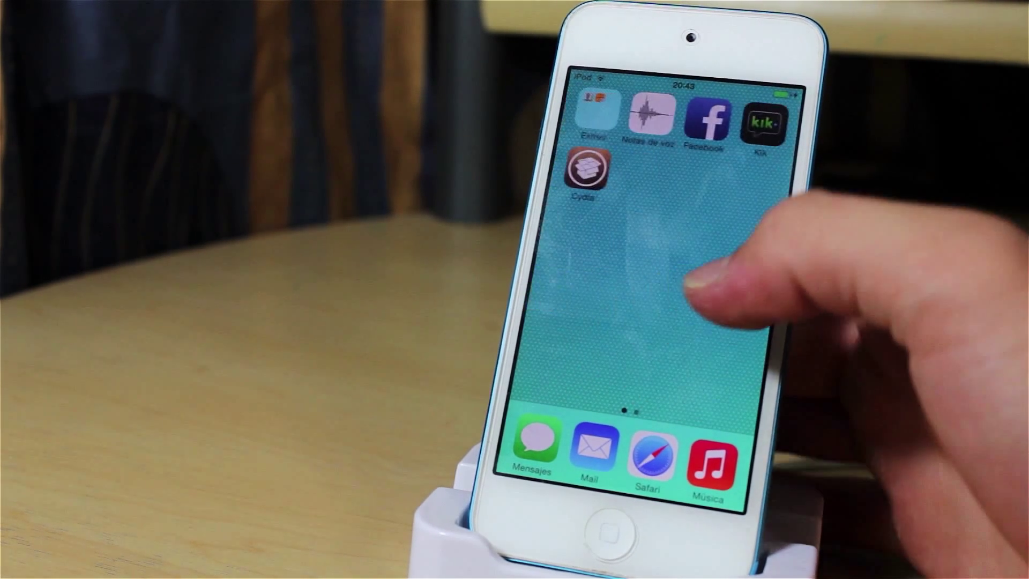
Step: Start the newly installed Cydia app from the iPod's home screen
{"action": "left_click", "coordinate": [583, 170]}
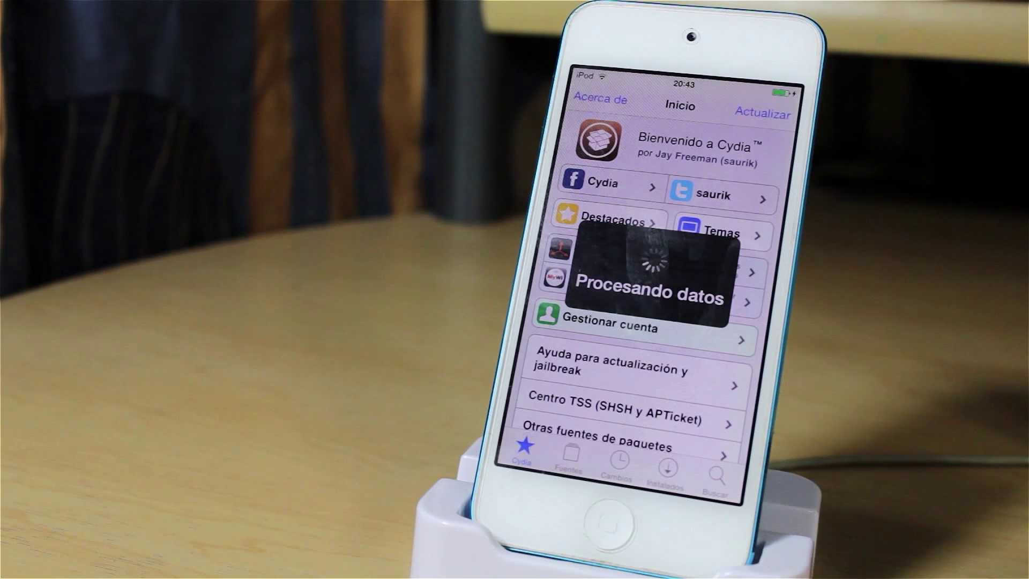
Step: View the Fuentes sources list and Buscar section, then return to the home screen
{"action": "left_click", "coordinate": [568, 460]}
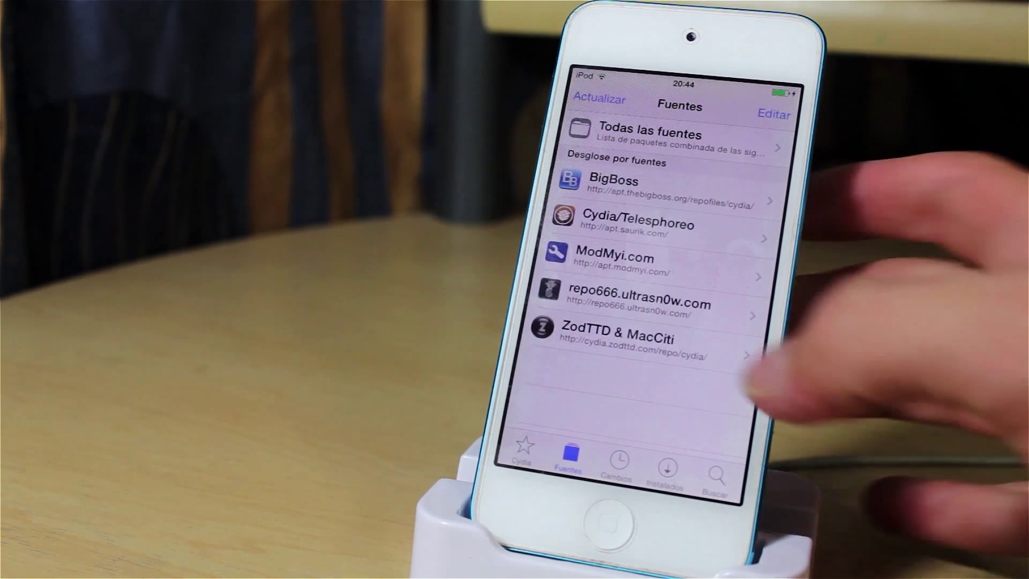
{"action": "left_click", "coordinate": [615, 463]}
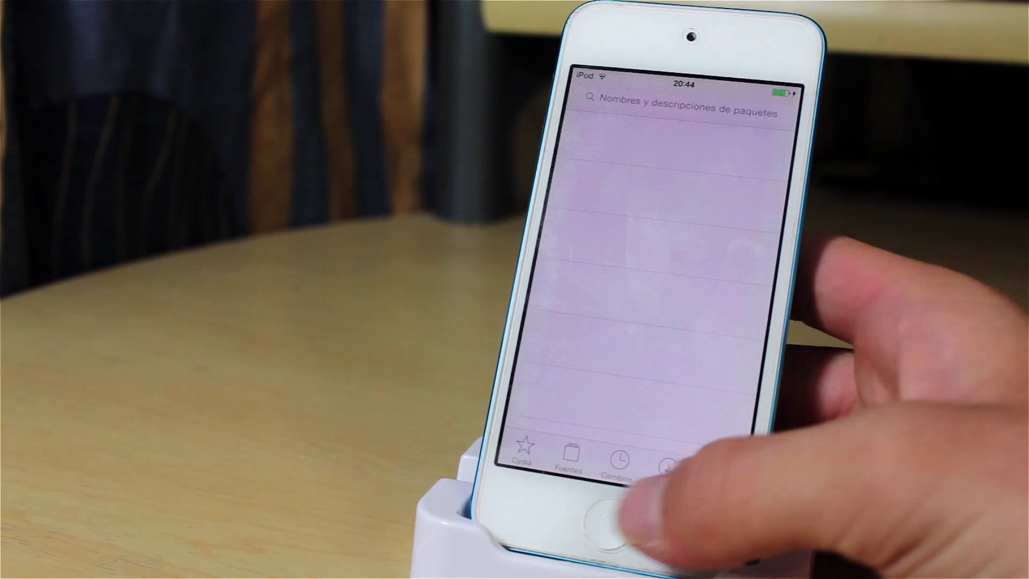
{"action": "left_click", "coordinate": [604, 519]}
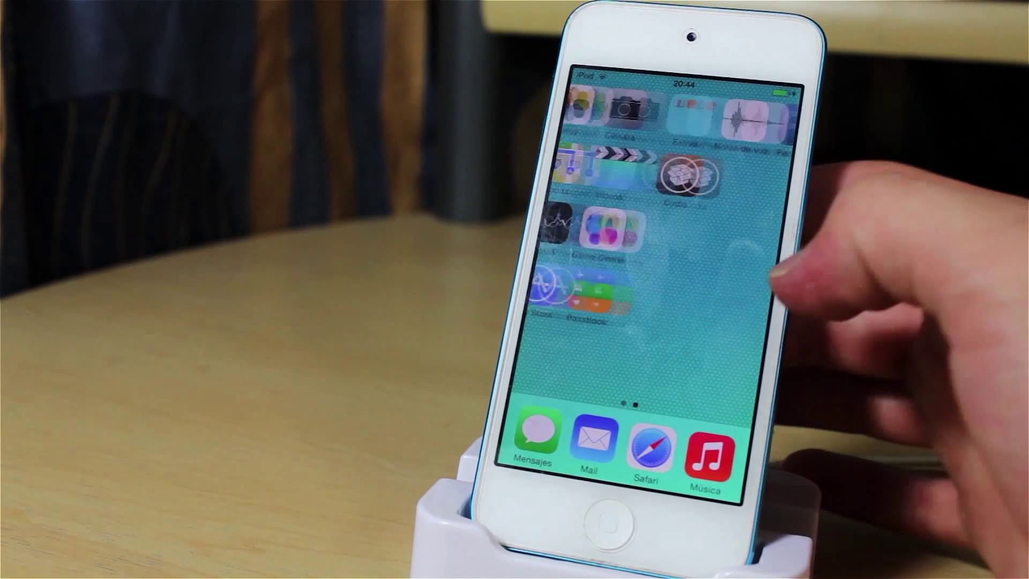